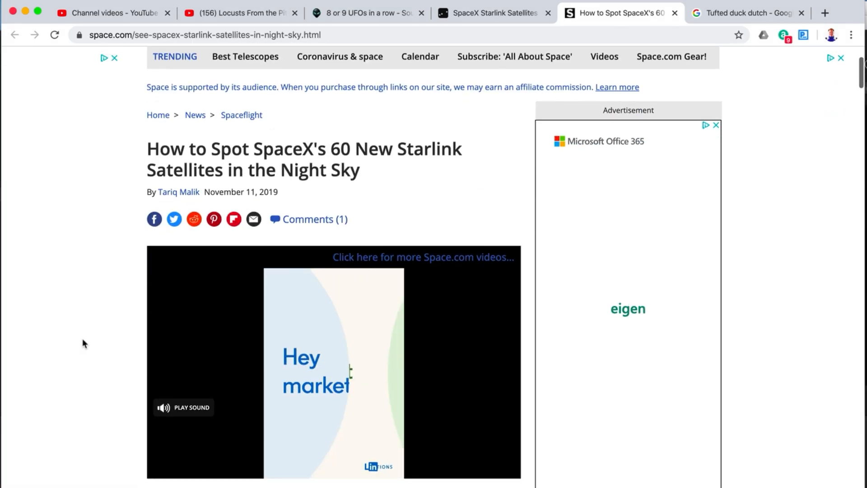
Scroll through the Starlink satellites article and back up to the embedded video player.
{"action": "scroll", "scroll_direction": "down", "scroll_amount": 3}
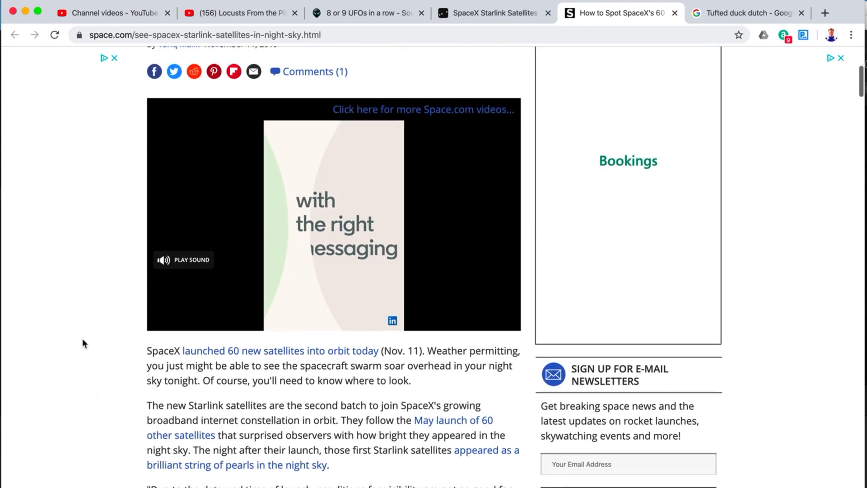
{"action": "scroll", "scroll_direction": "up", "scroll_amount": 3}
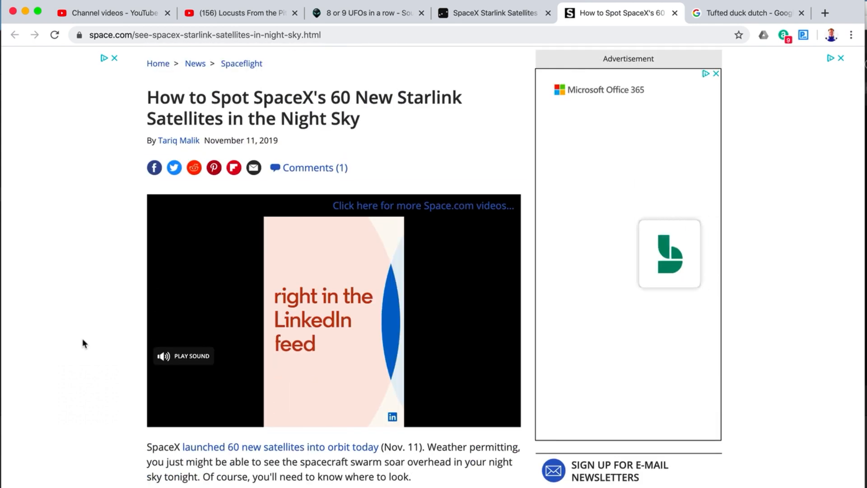
{"action": "scroll", "scroll_direction": "down", "scroll_amount": 3}
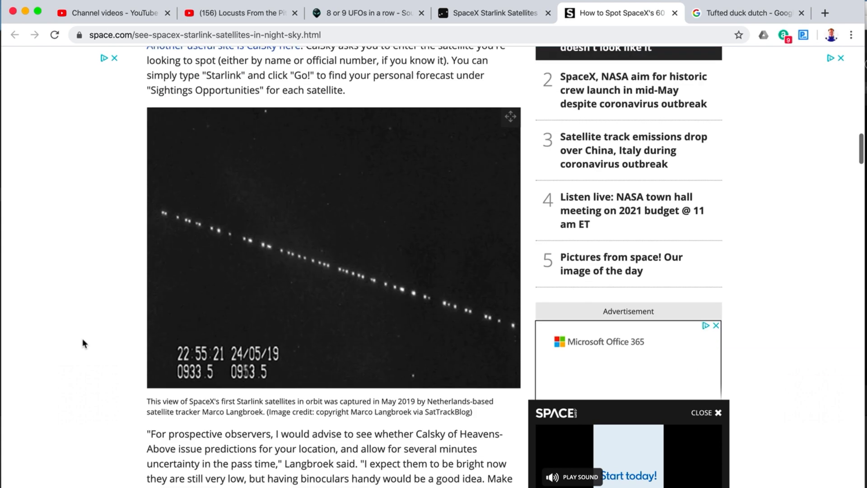
{"action": "scroll", "scroll_direction": "down", "scroll_amount": 3}
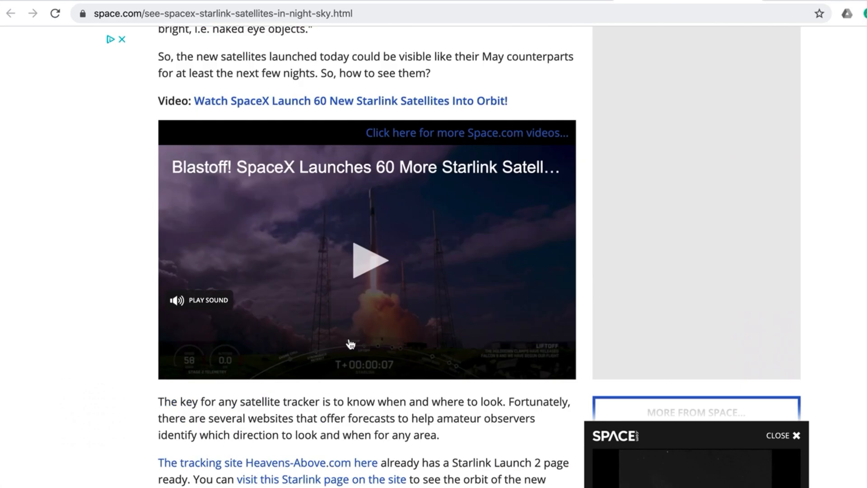
{"action": "scroll", "scroll_direction": "up", "scroll_amount": 3}
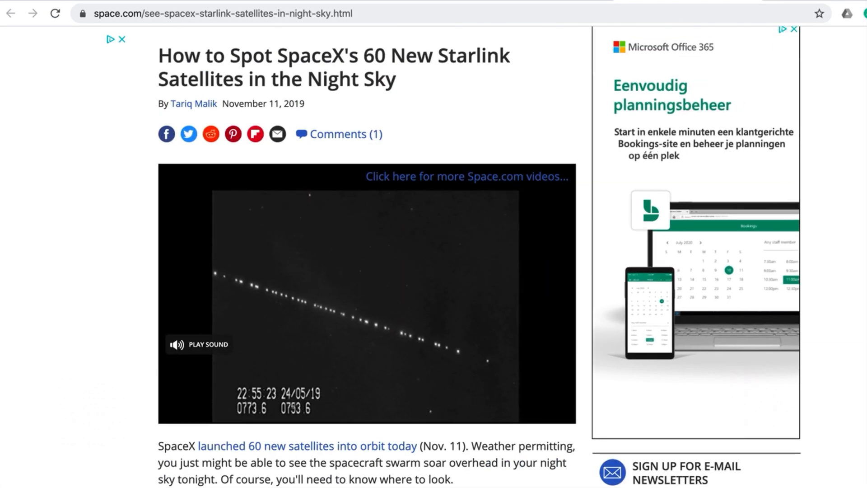
Play the satellite-train clip to its 00:38 end, dismissing the Next Up SpaceX suggestion.
{"action": "left_click", "coordinate": [287, 308]}
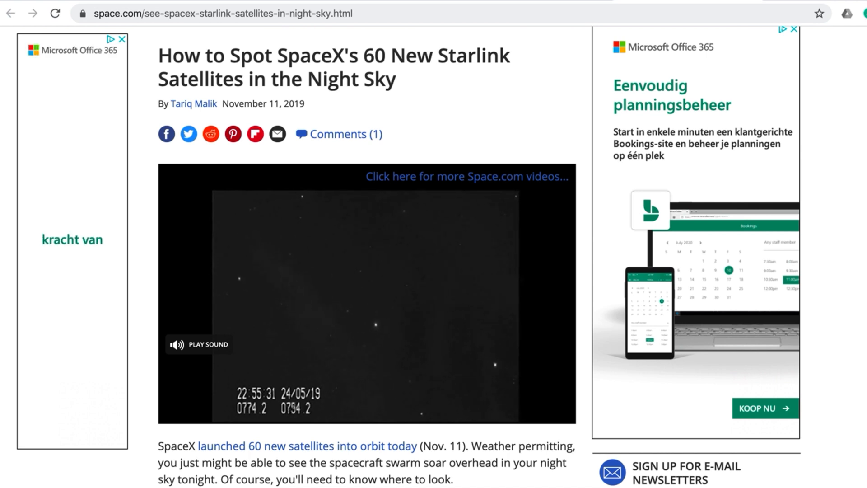
{"action": "left_click", "coordinate": [303, 305]}
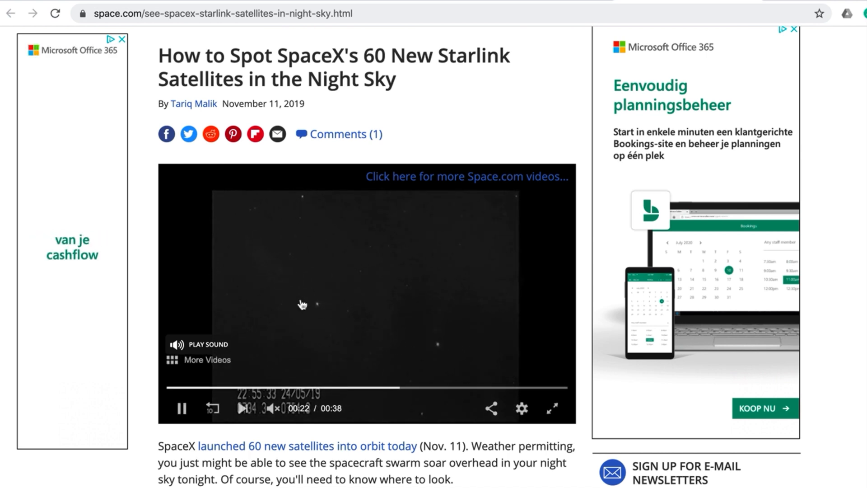
{"action": "mouse_move", "coordinate": [321, 442]}
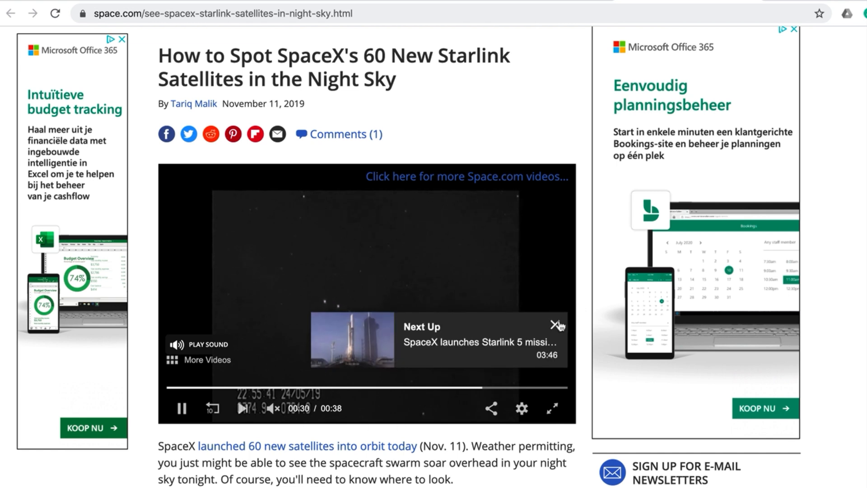
{"action": "left_click", "coordinate": [557, 324]}
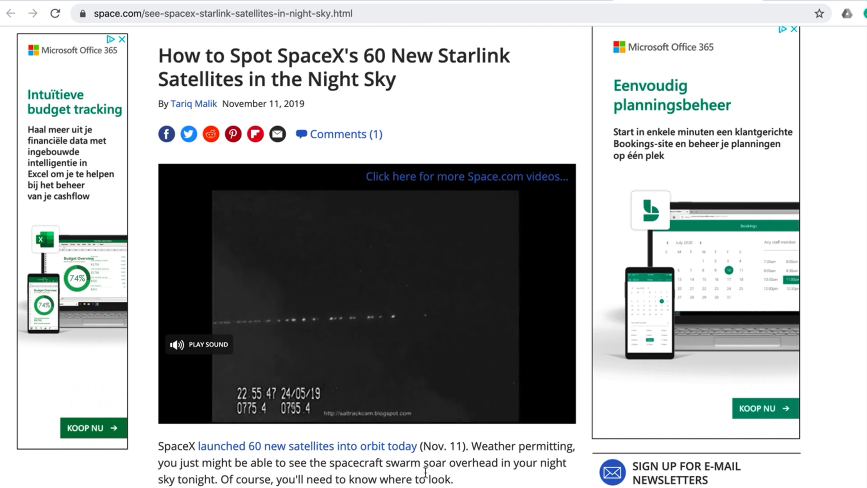
{"action": "left_click", "coordinate": [367, 294]}
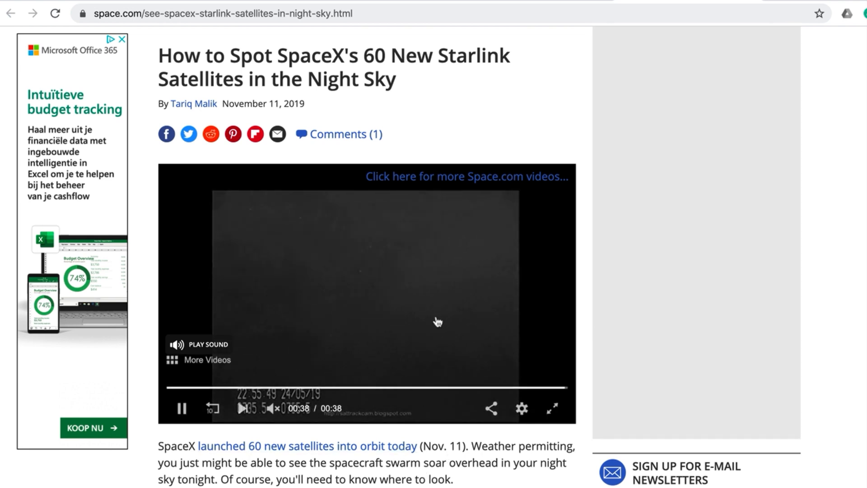
{"action": "left_click", "coordinate": [198, 359]}
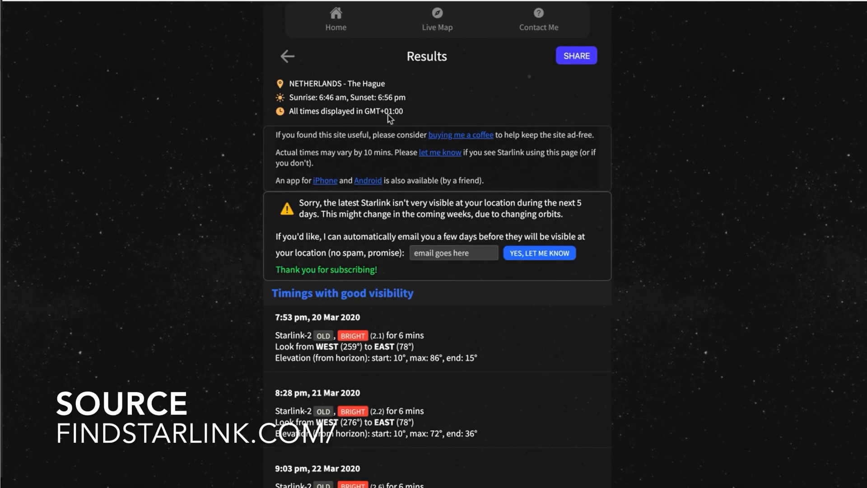
{"action": "mouse_move", "coordinate": [381, 104]}
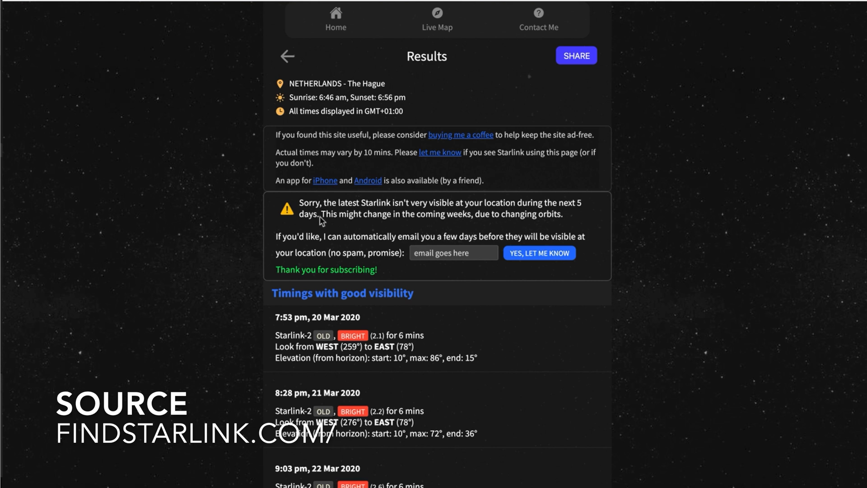
Scroll The Hague results down to the good-visibility Starlink-2 timings from 20 Mar 2020.
{"action": "scroll", "scroll_direction": "down", "scroll_amount": 3}
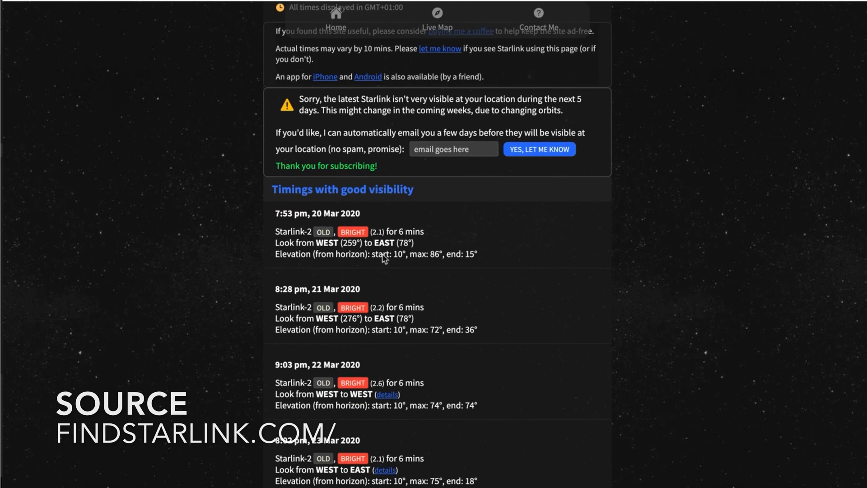
{"action": "mouse_move", "coordinate": [303, 223]}
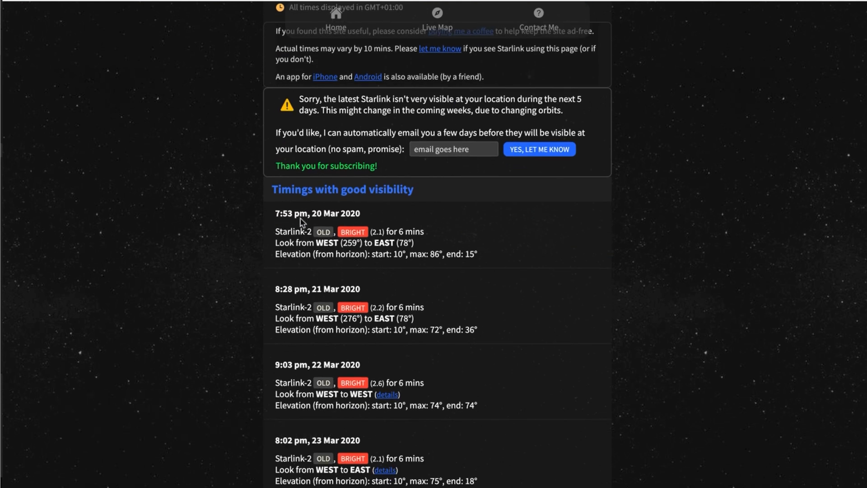
{"action": "mouse_move", "coordinate": [292, 223]}
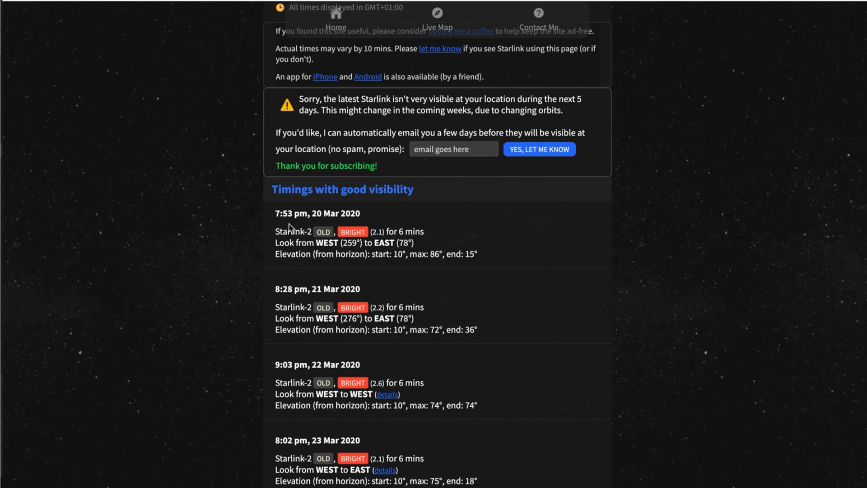
{"action": "mouse_move", "coordinate": [407, 239]}
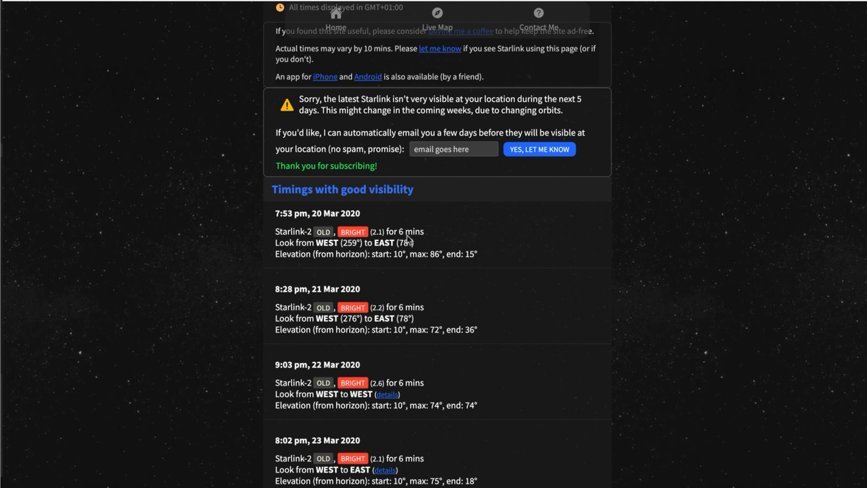
{"action": "mouse_move", "coordinate": [407, 240]}
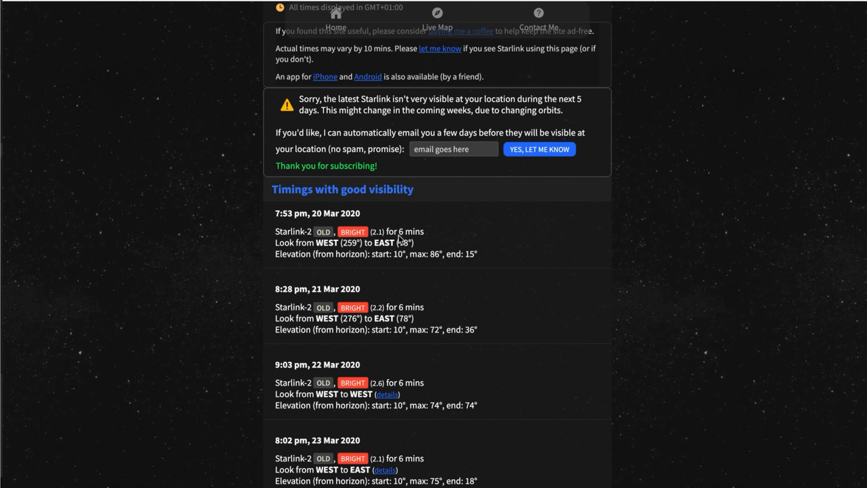
{"action": "mouse_move", "coordinate": [344, 246]}
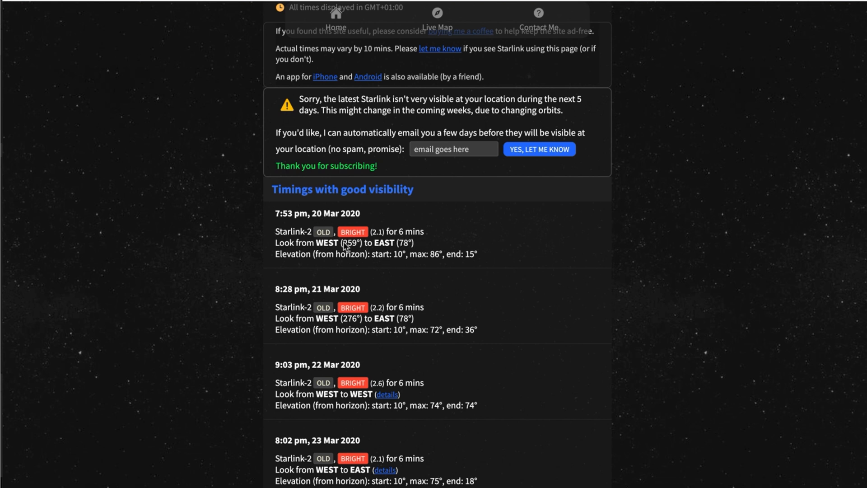
{"action": "mouse_move", "coordinate": [283, 244]}
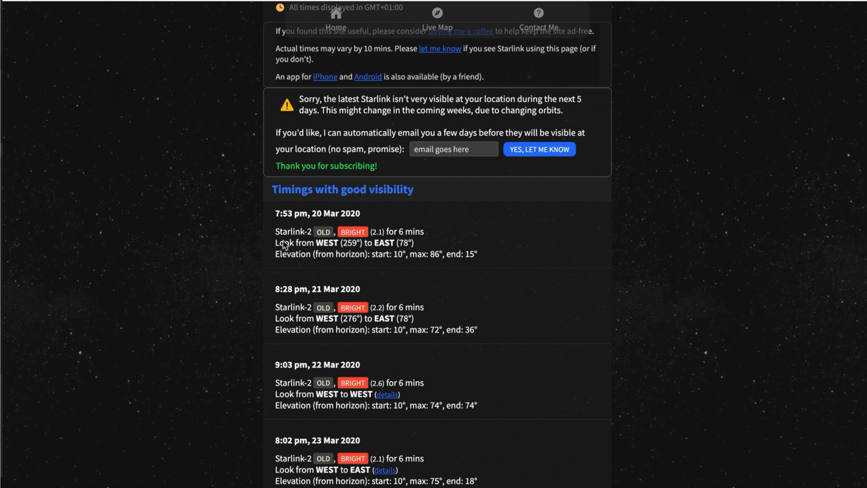
{"action": "mouse_move", "coordinate": [321, 254]}
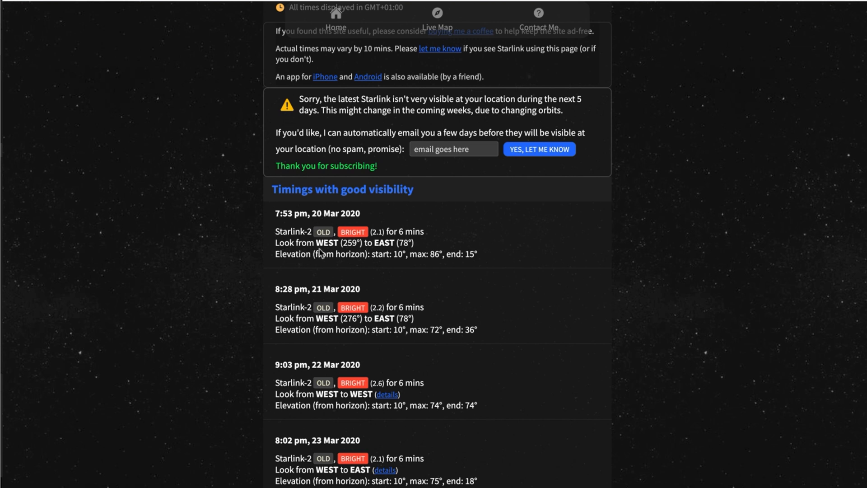
{"action": "mouse_move", "coordinate": [352, 242]}
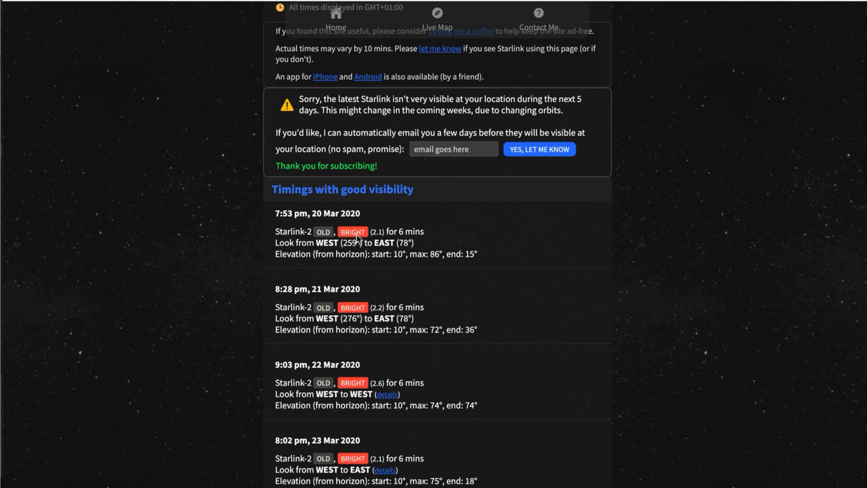
{"action": "mouse_move", "coordinate": [362, 264]}
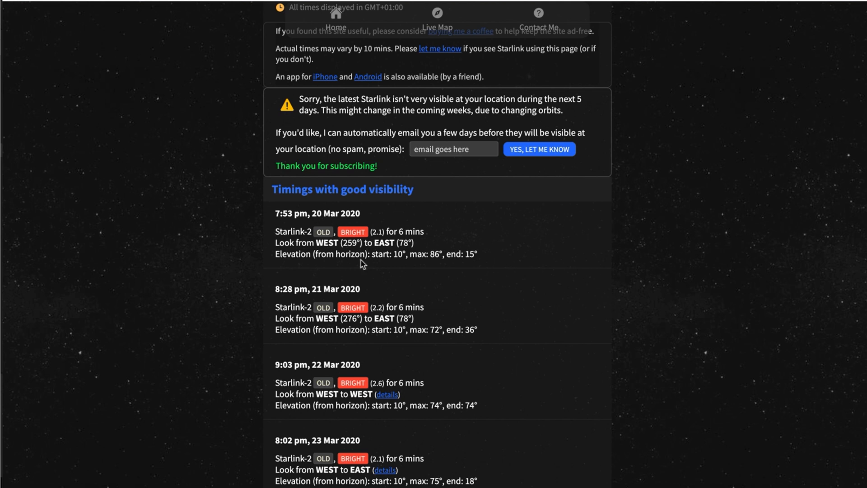
{"action": "mouse_move", "coordinate": [289, 291]}
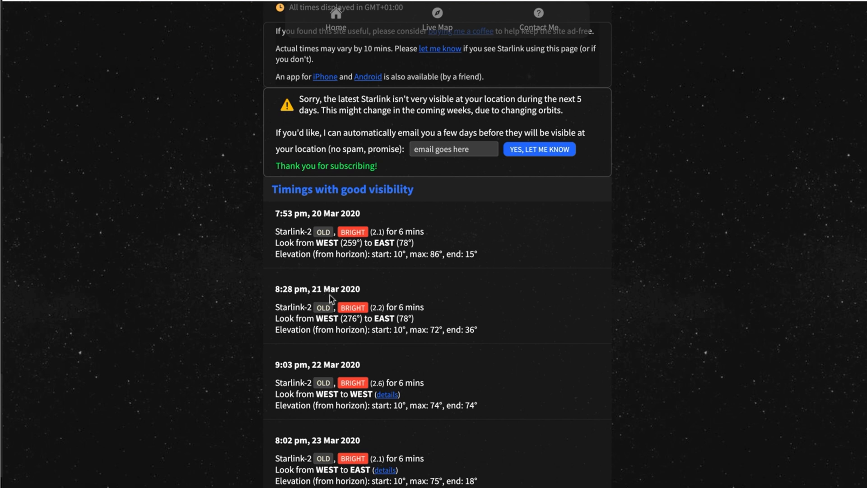
{"action": "mouse_move", "coordinate": [379, 332]}
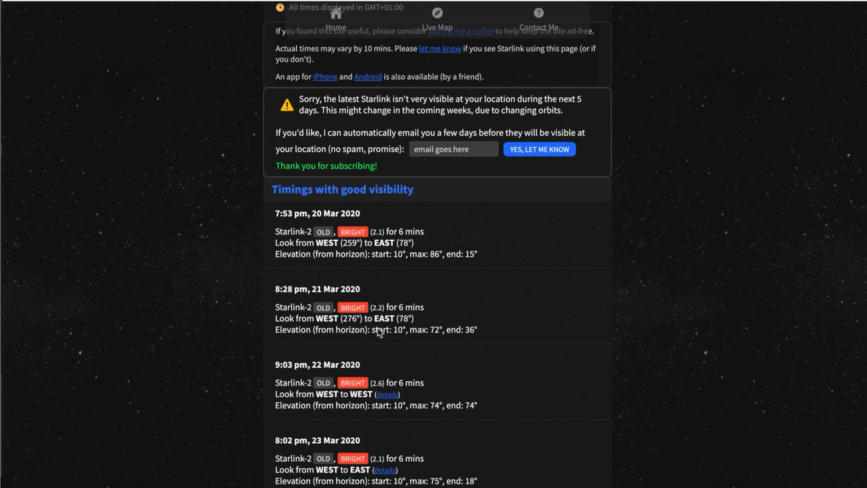
{"action": "mouse_move", "coordinate": [390, 333]}
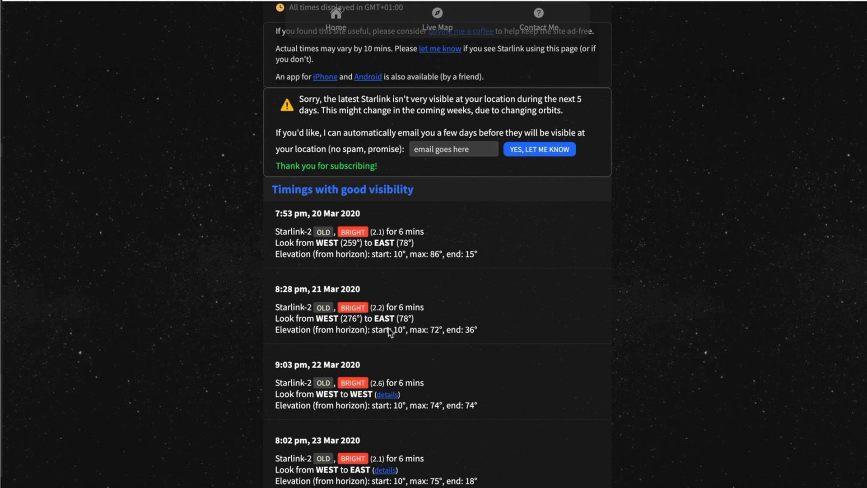
{"action": "mouse_move", "coordinate": [528, 325]}
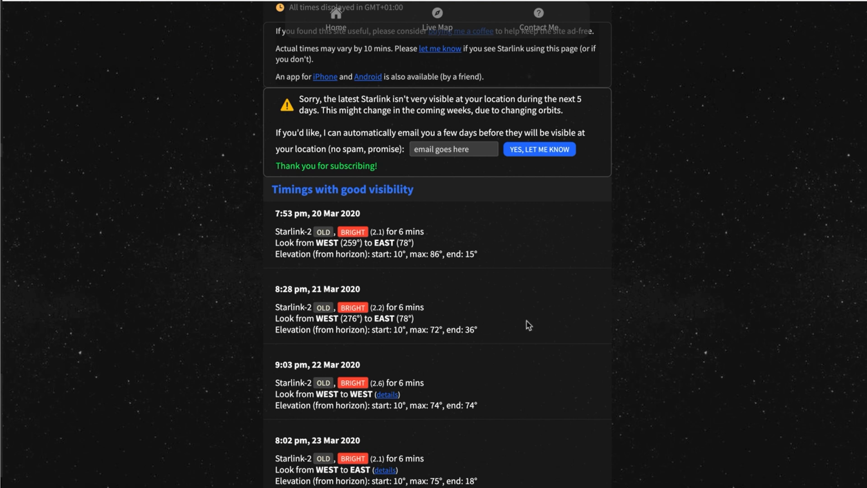